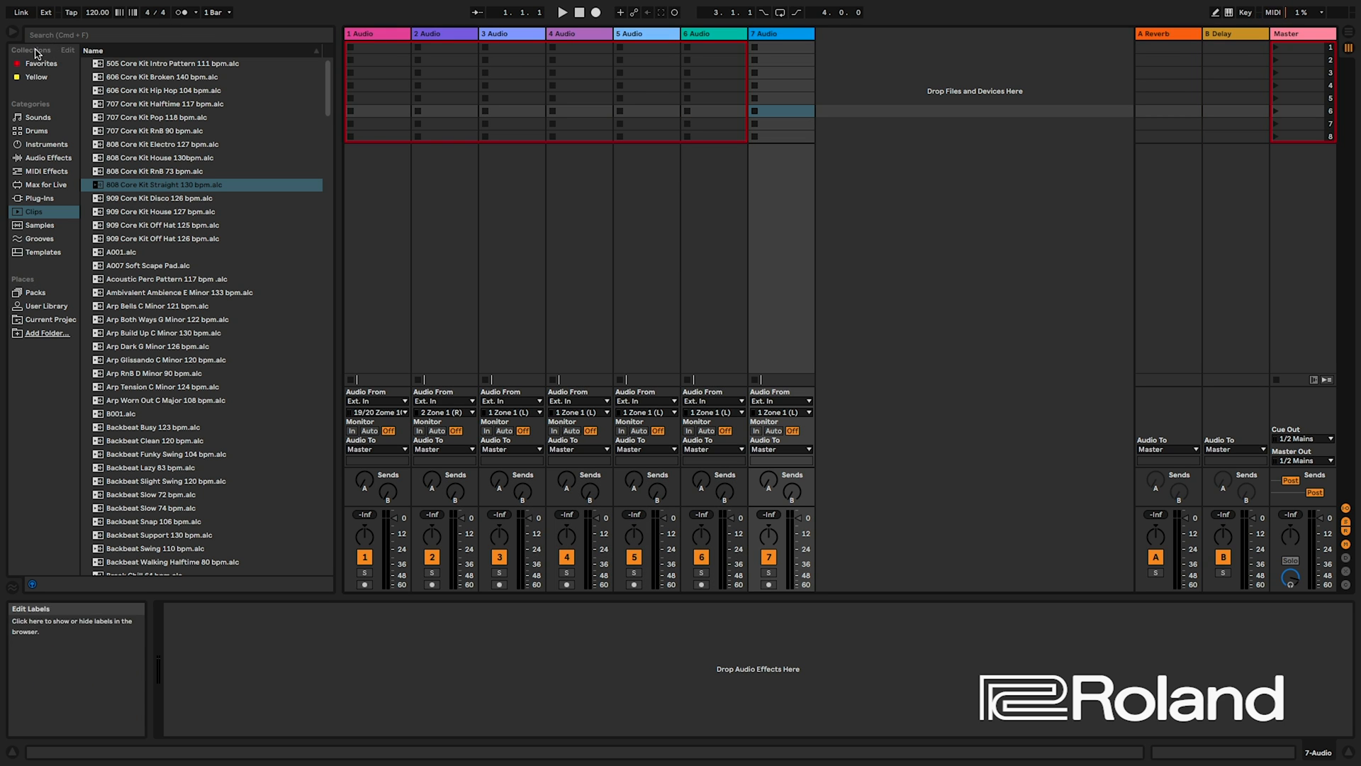
# Hide the browser to make room for the audio tracks.
pyautogui.click(13, 34)
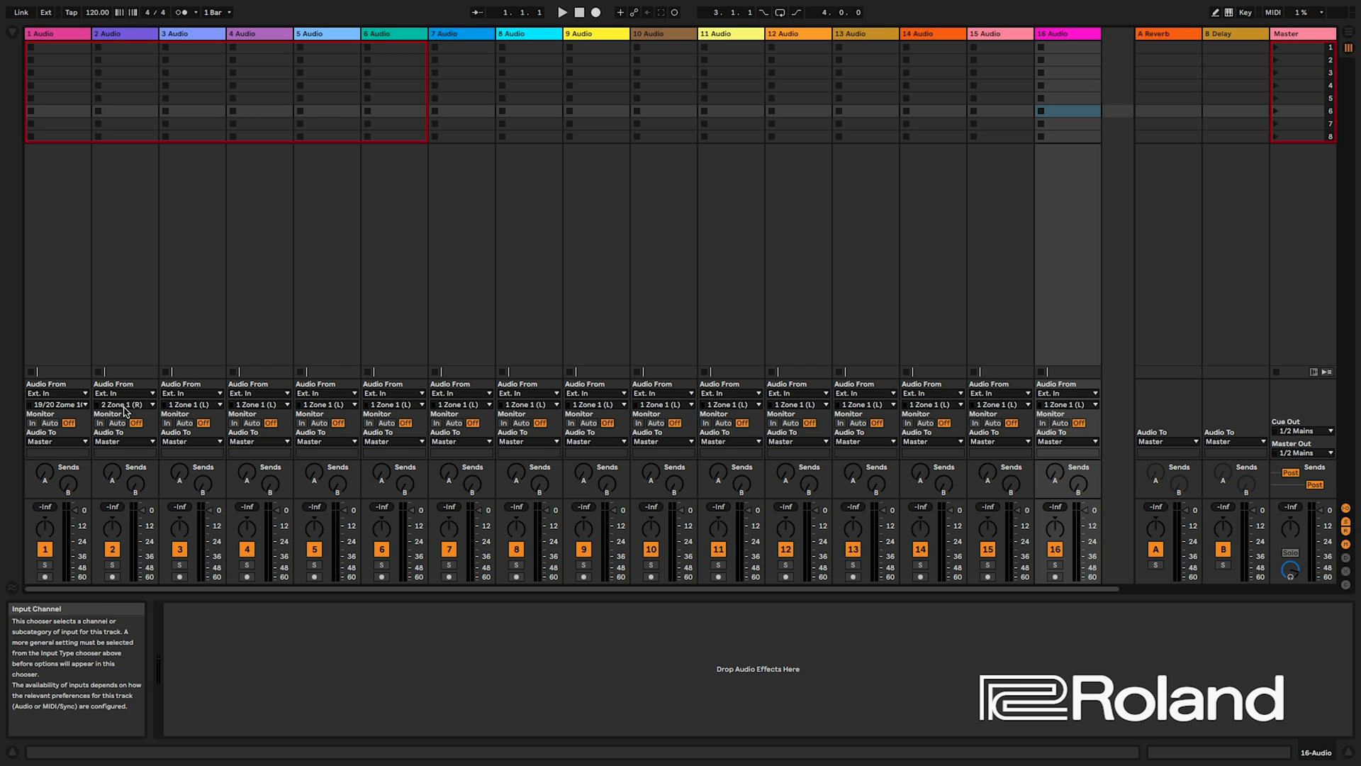
# Assign tracks 1–5 inputs 1/2 Zone 1 through 9/10 Zone 5 in order.
pyautogui.click(58, 404)
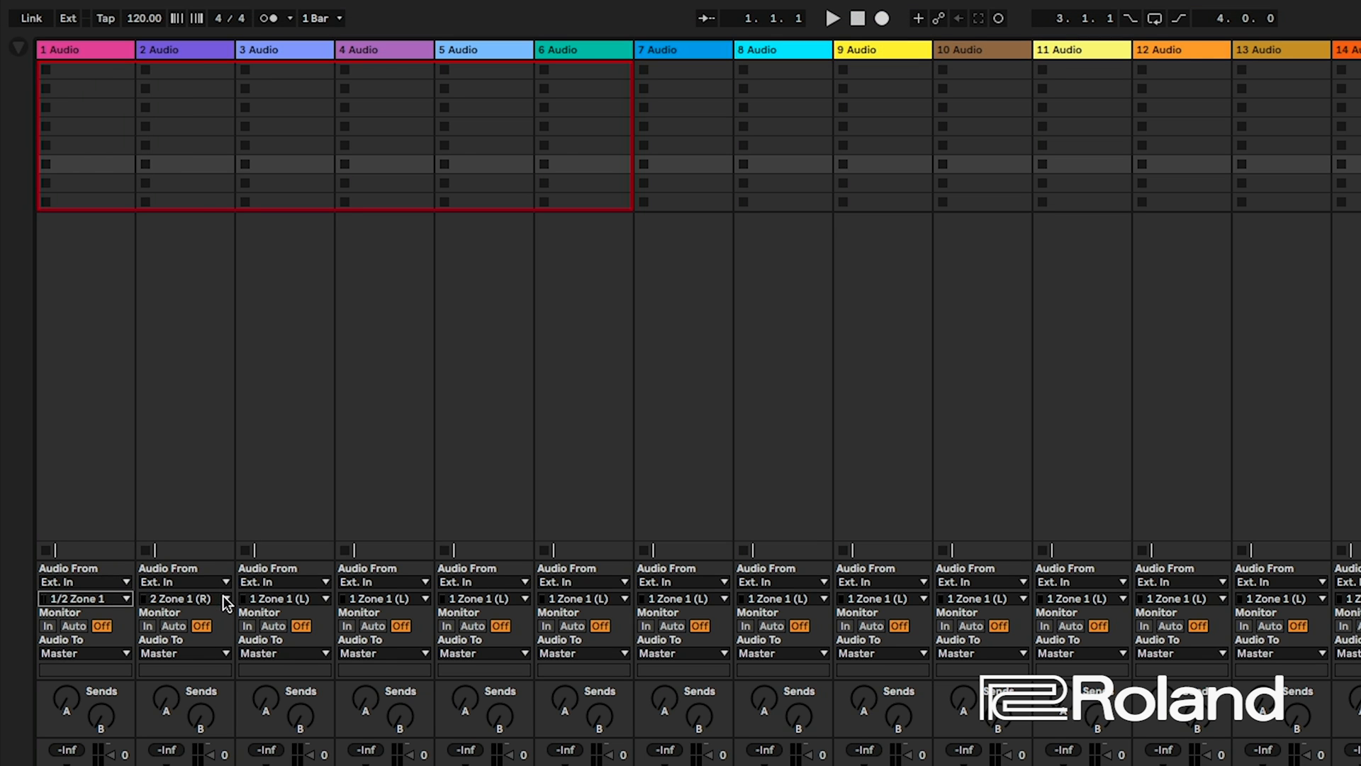
pyautogui.click(183, 598)
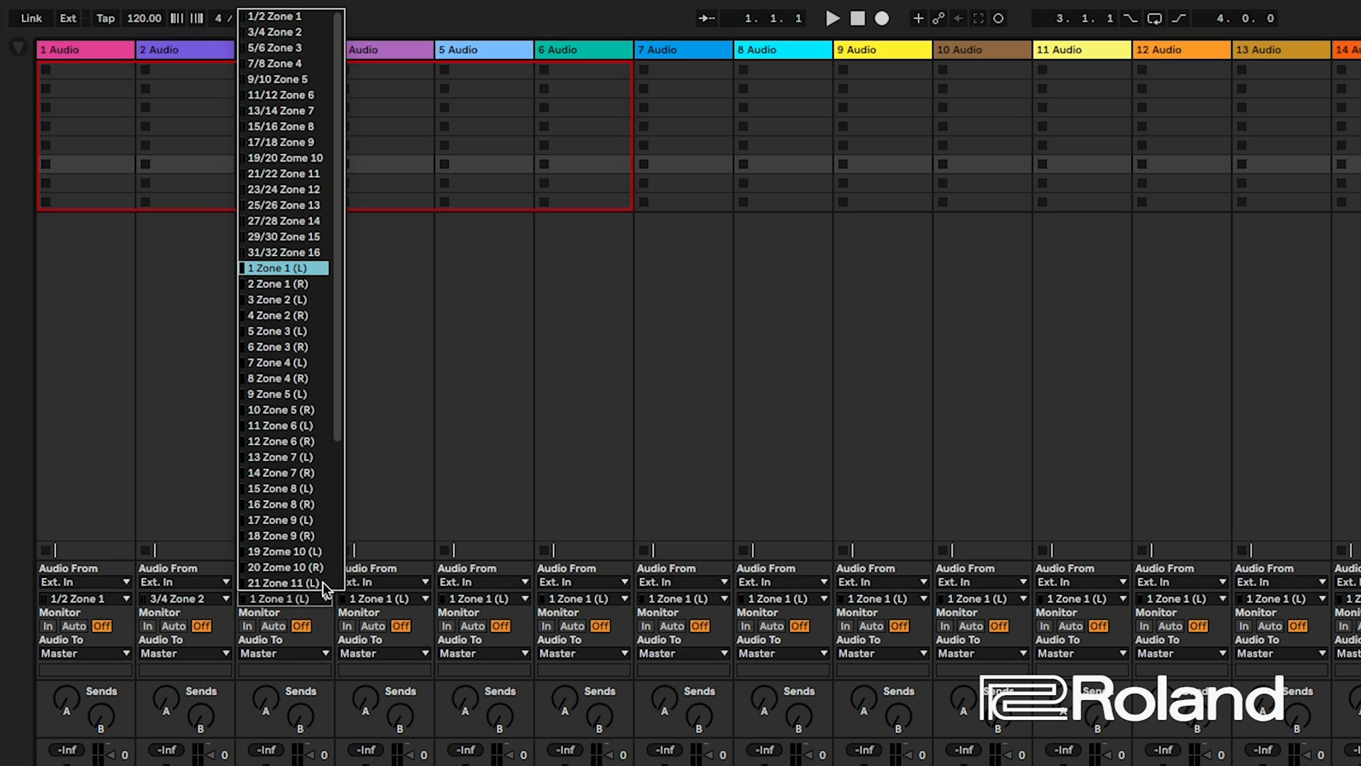
pyautogui.click(275, 47)
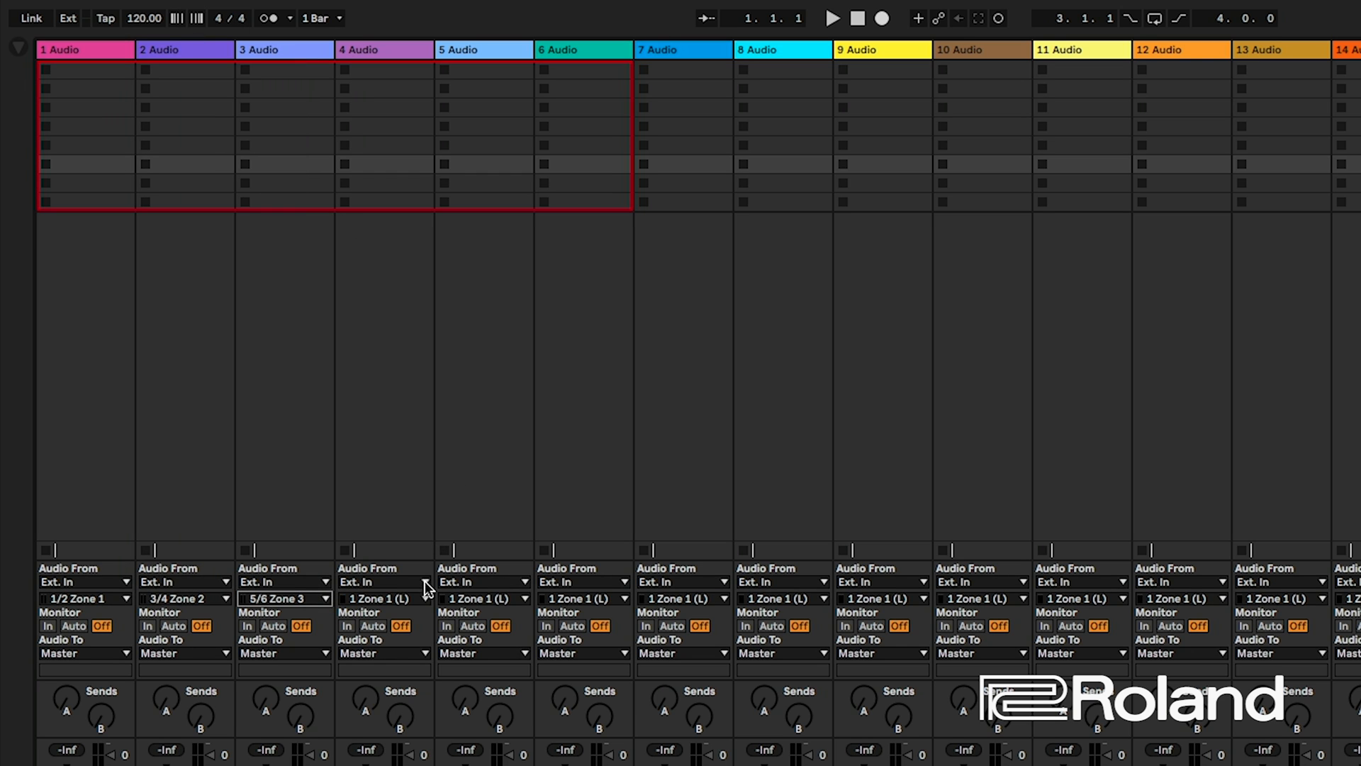
pyautogui.click(378, 598)
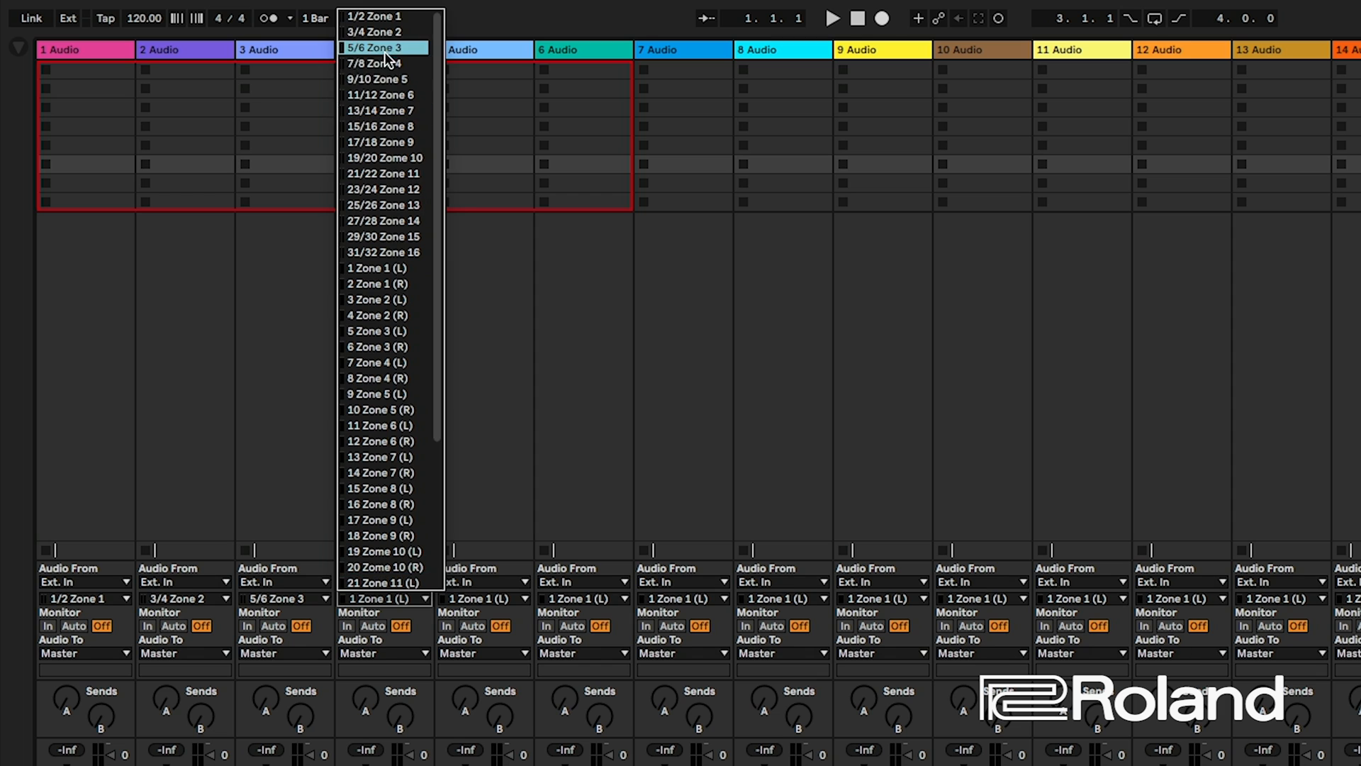
pyautogui.click(375, 63)
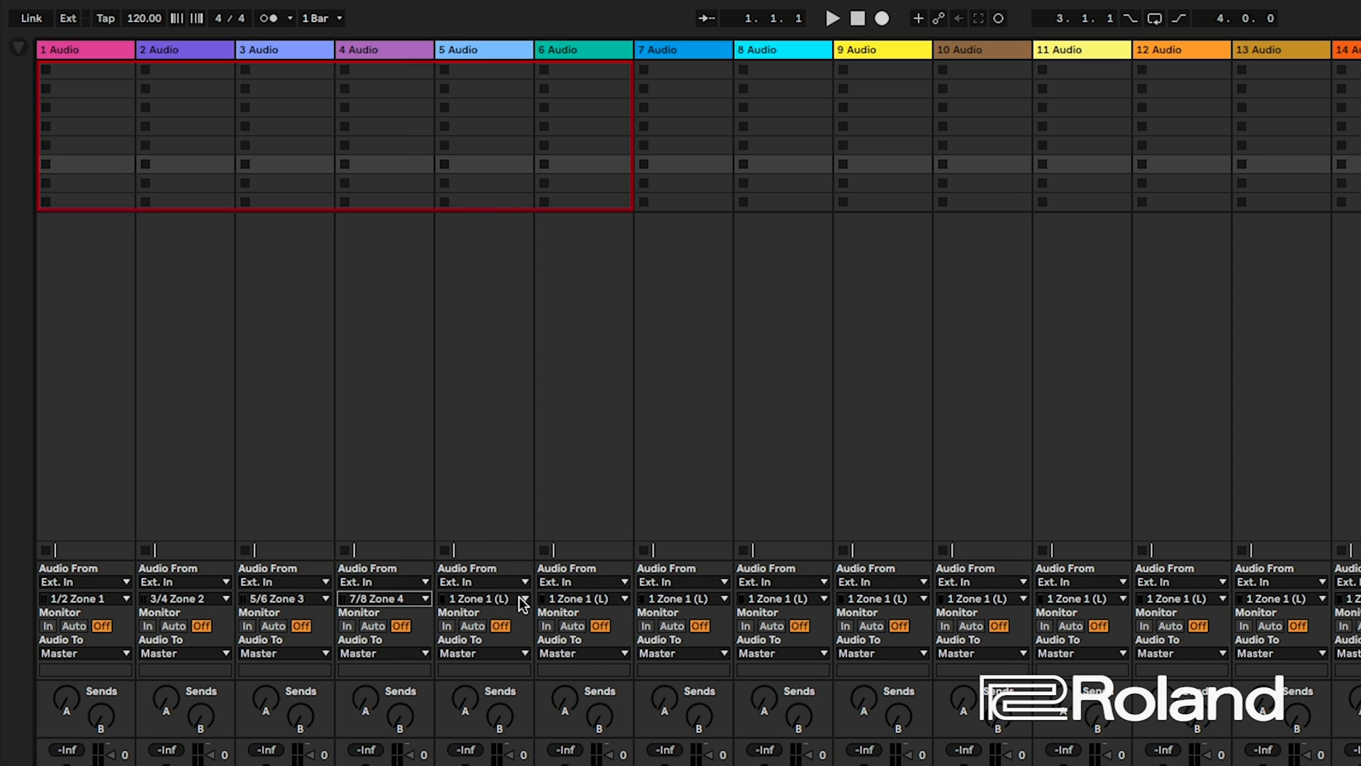
pyautogui.click(482, 598)
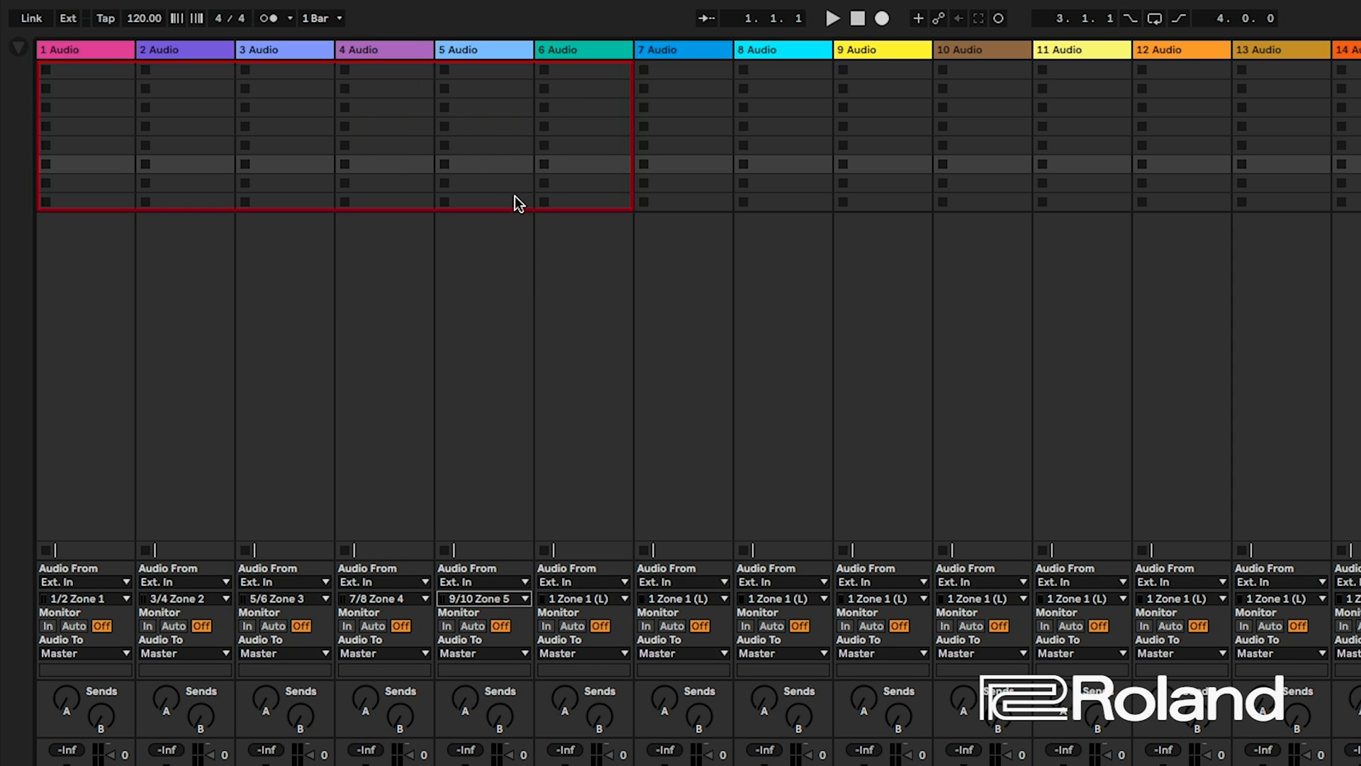
# Assign the remaining tracks their consecutive stereo zones, through 31/32 Zone 16 on track 16.
pyautogui.click(618, 599)
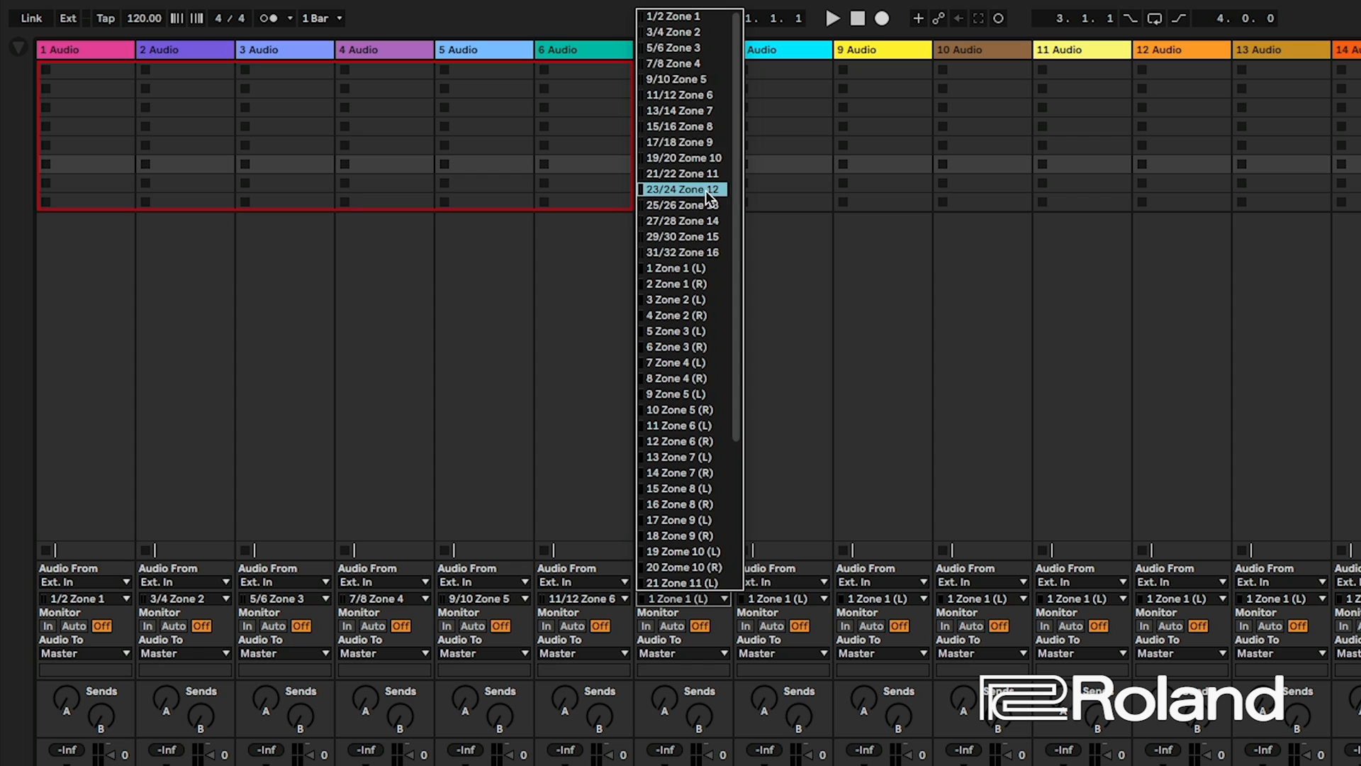
pyautogui.click(679, 111)
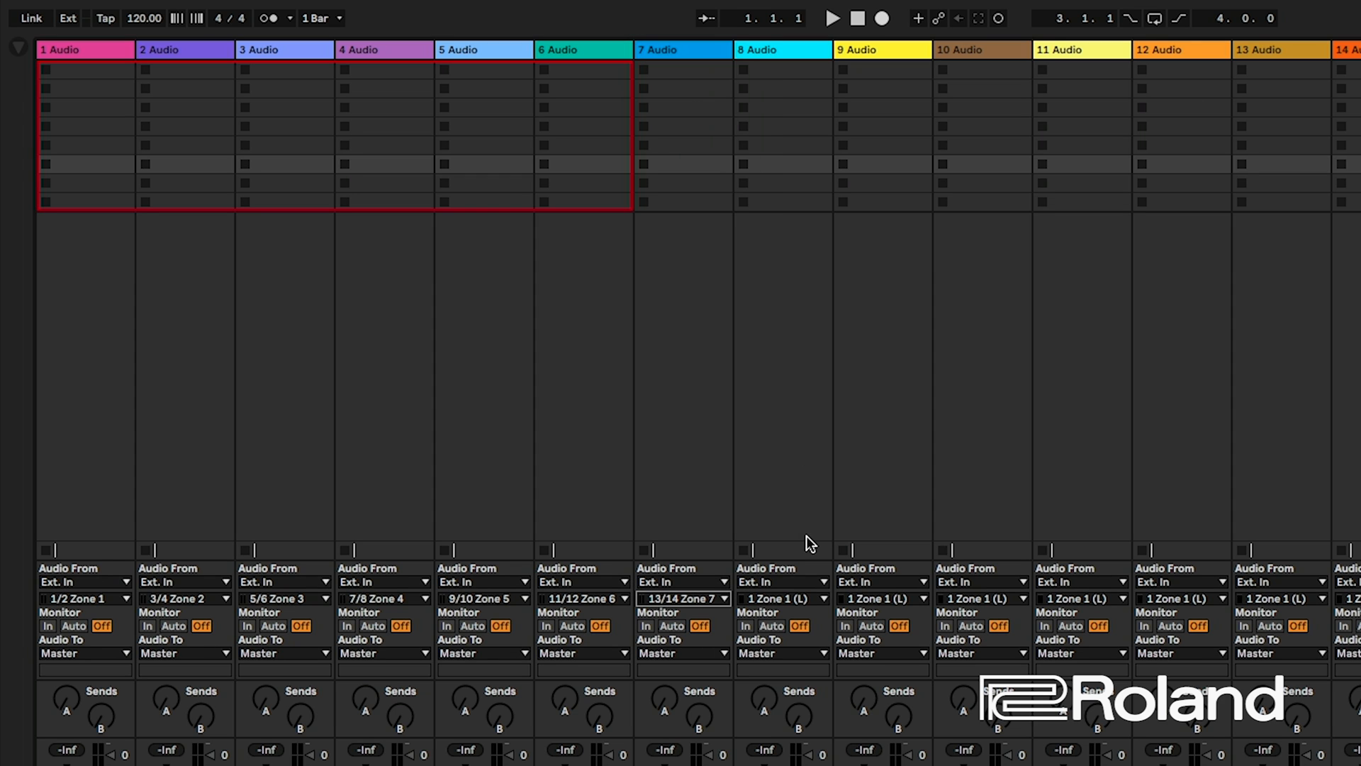
pyautogui.click(777, 599)
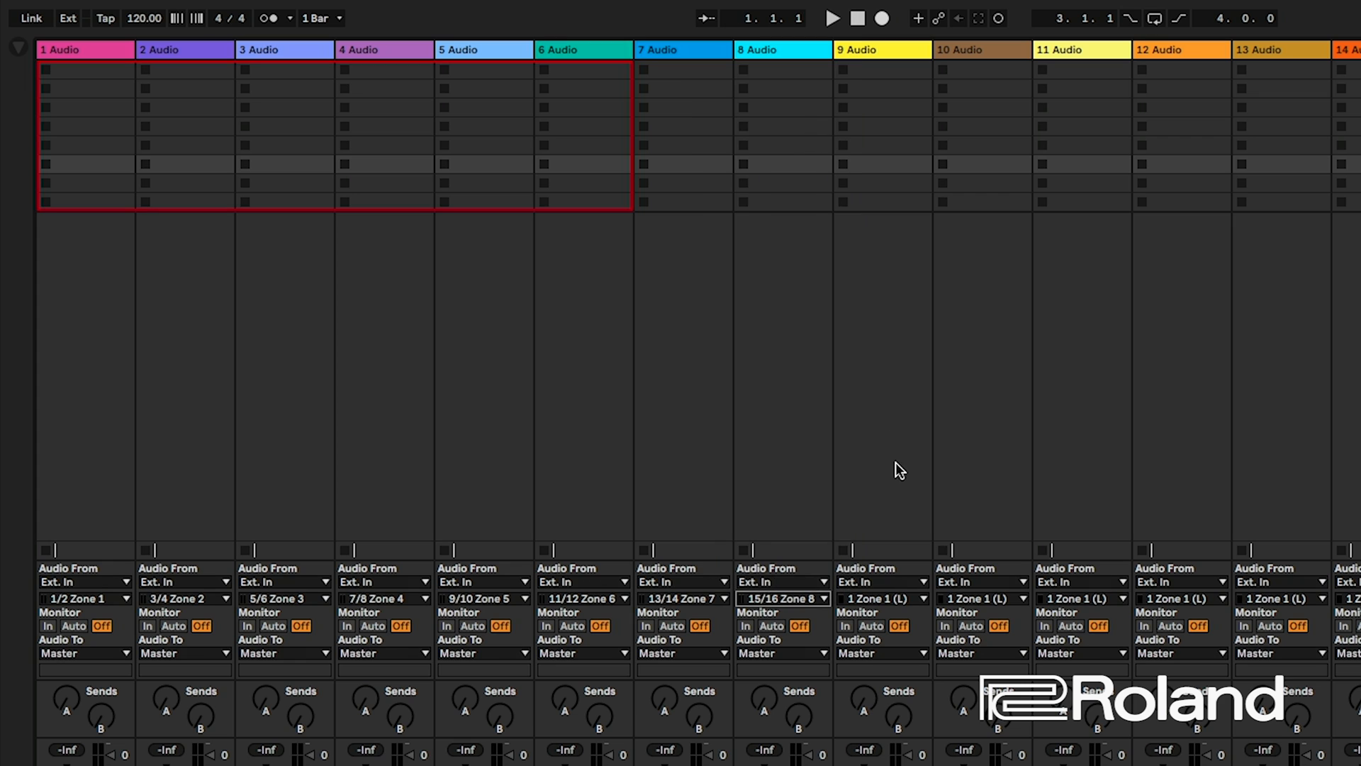
pyautogui.moveTo(923, 606)
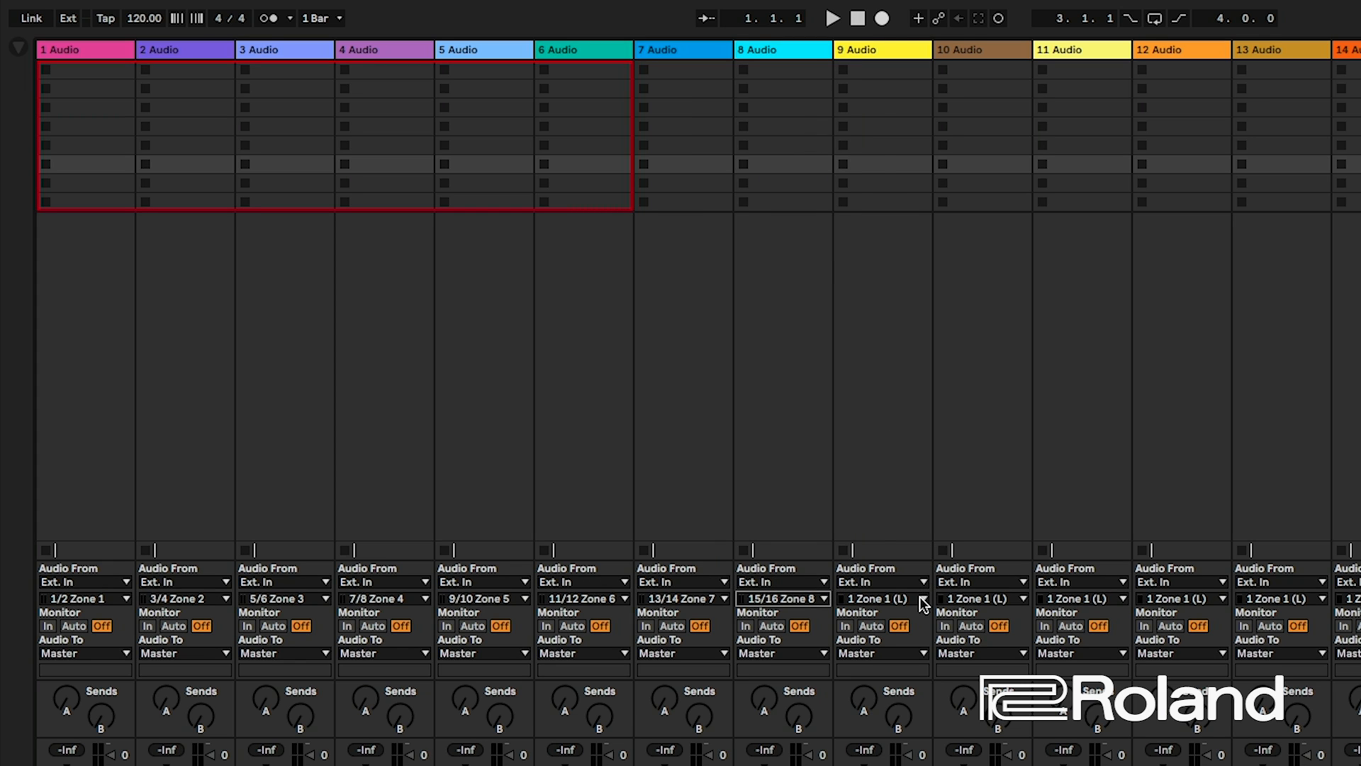
pyautogui.click(879, 598)
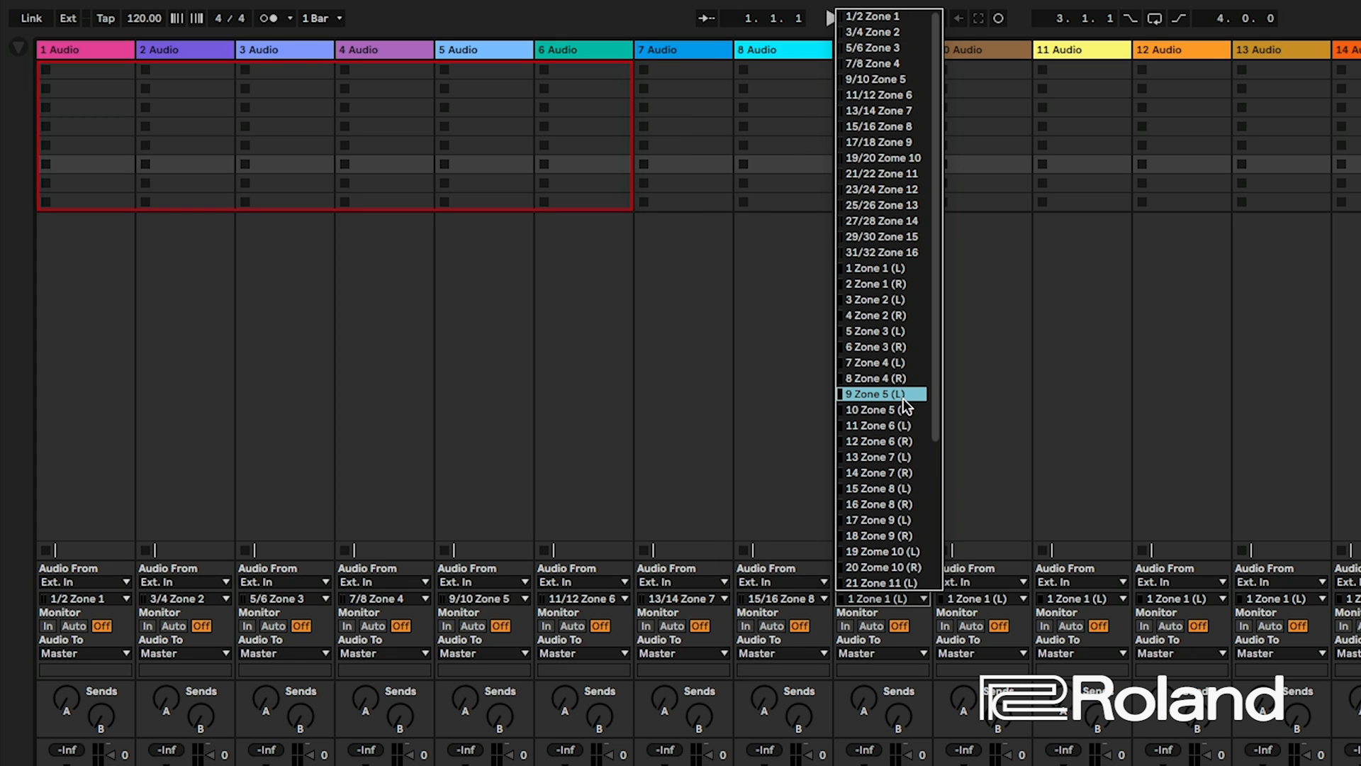
pyautogui.moveTo(904, 142)
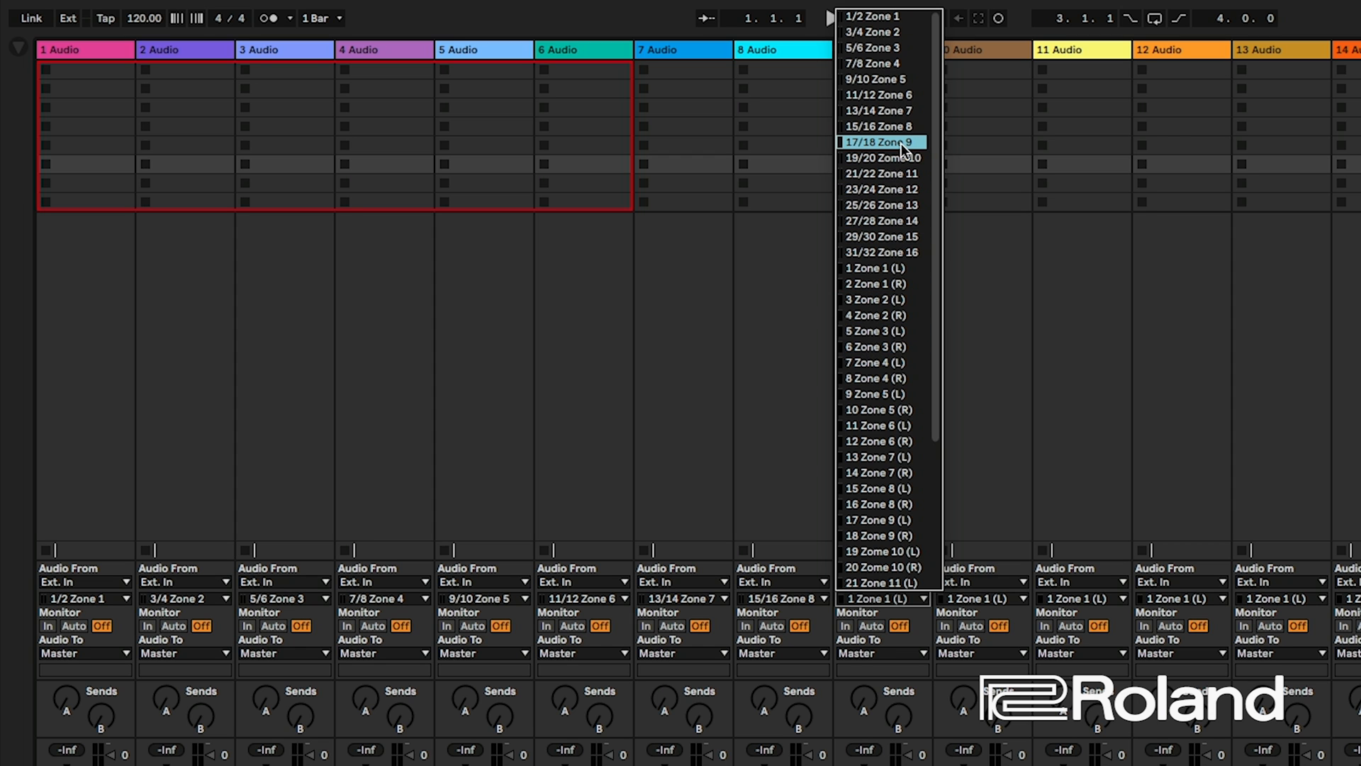
pyautogui.click(879, 142)
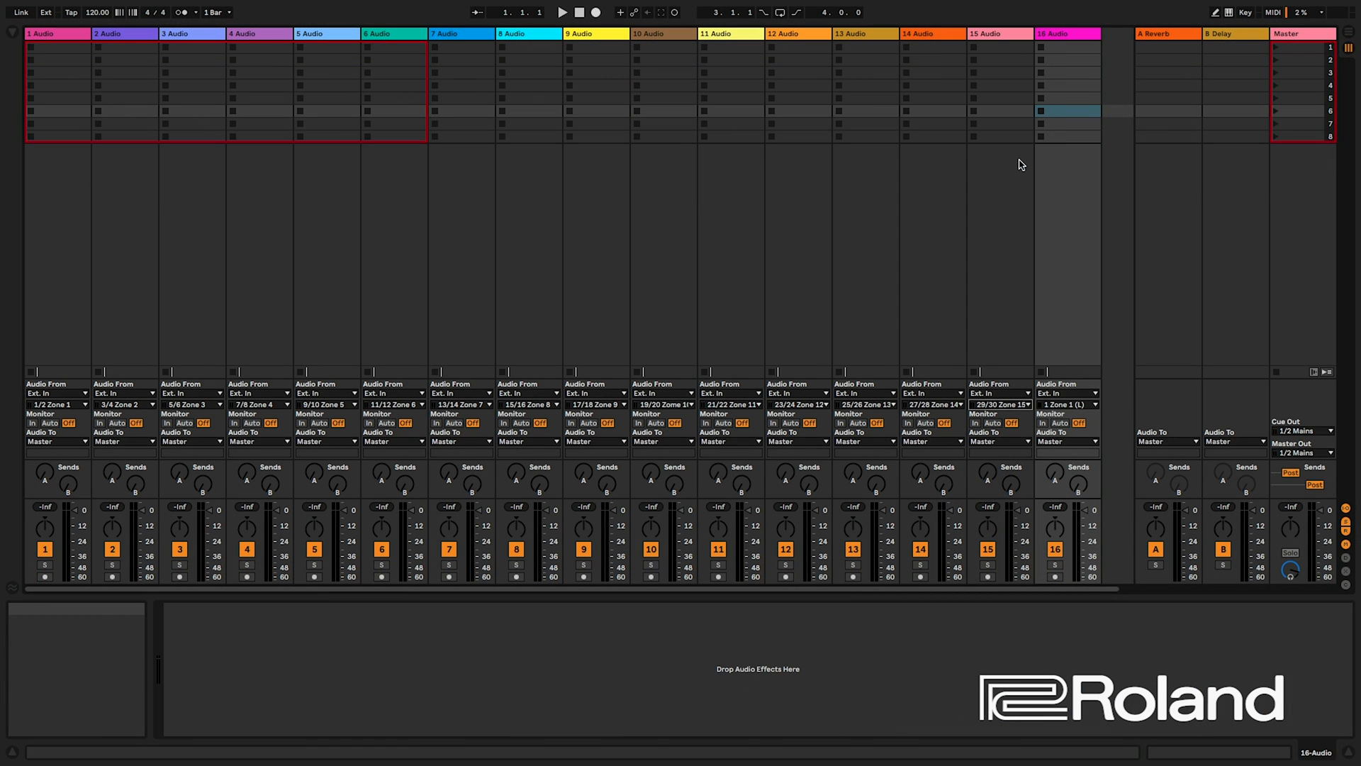
pyautogui.click(1066, 404)
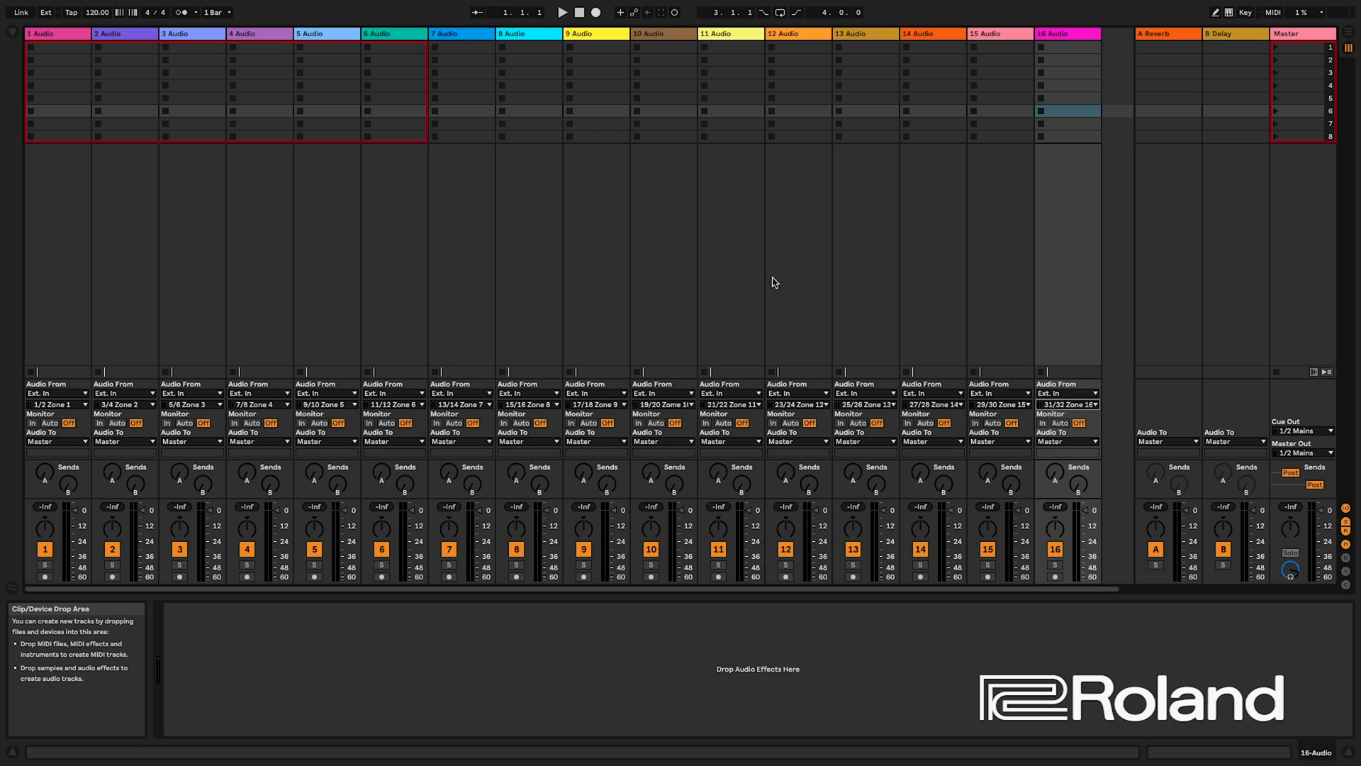
pyautogui.moveTo(644, 303)
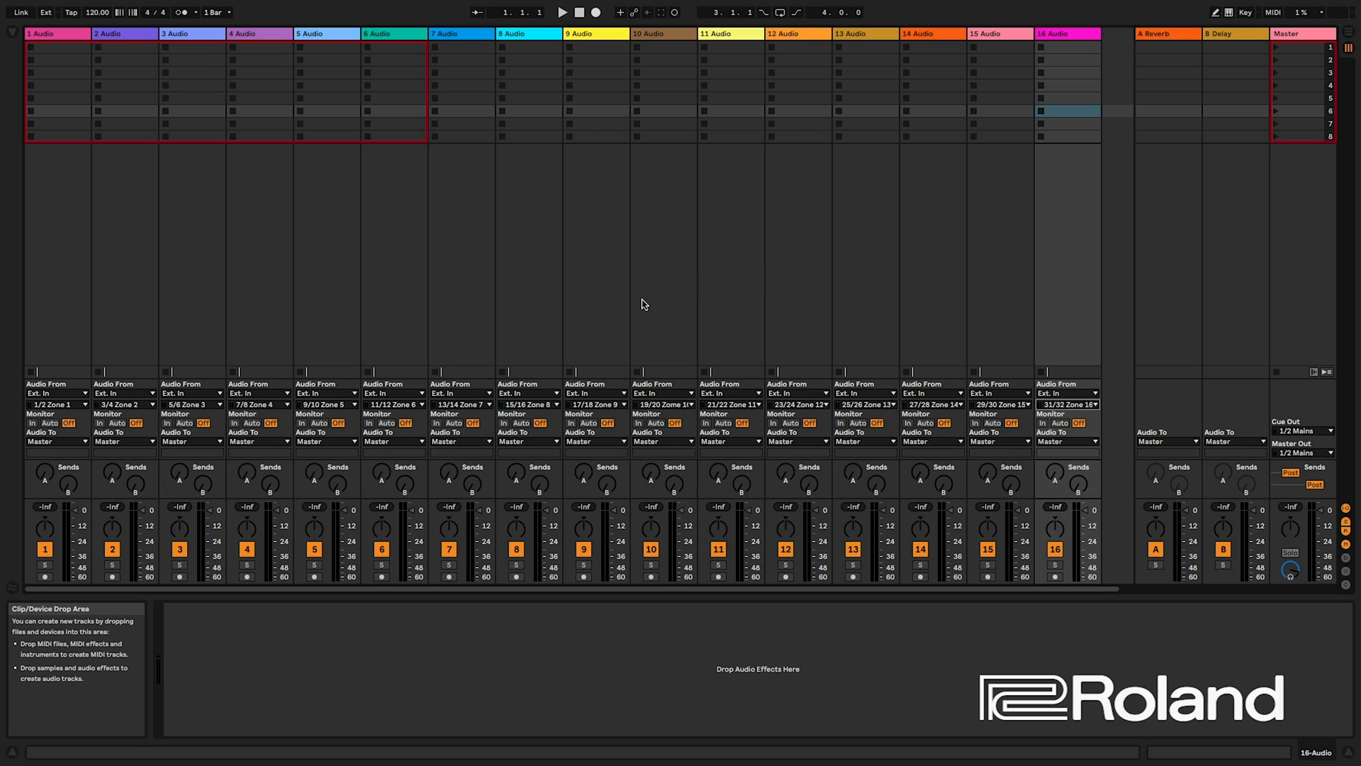
pyautogui.moveTo(682, 297)
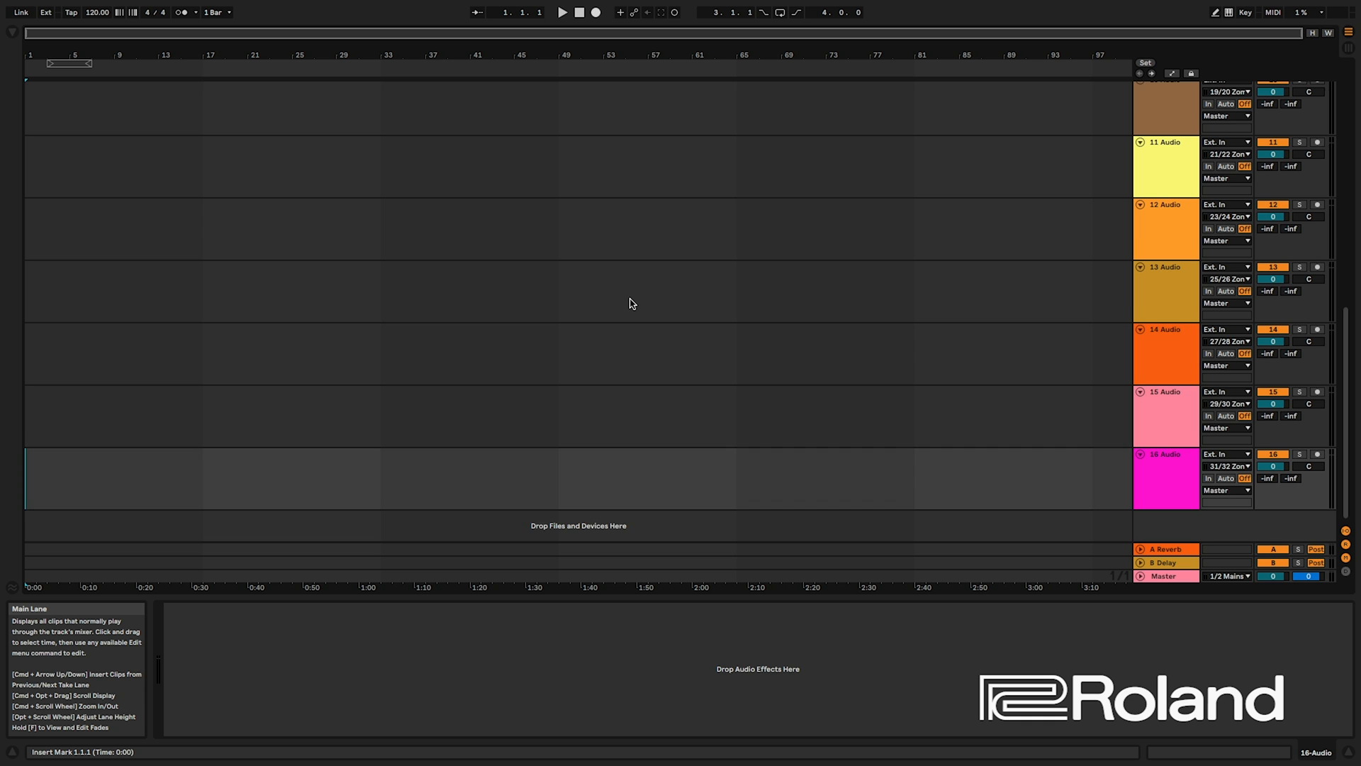
pyautogui.scroll(-3)
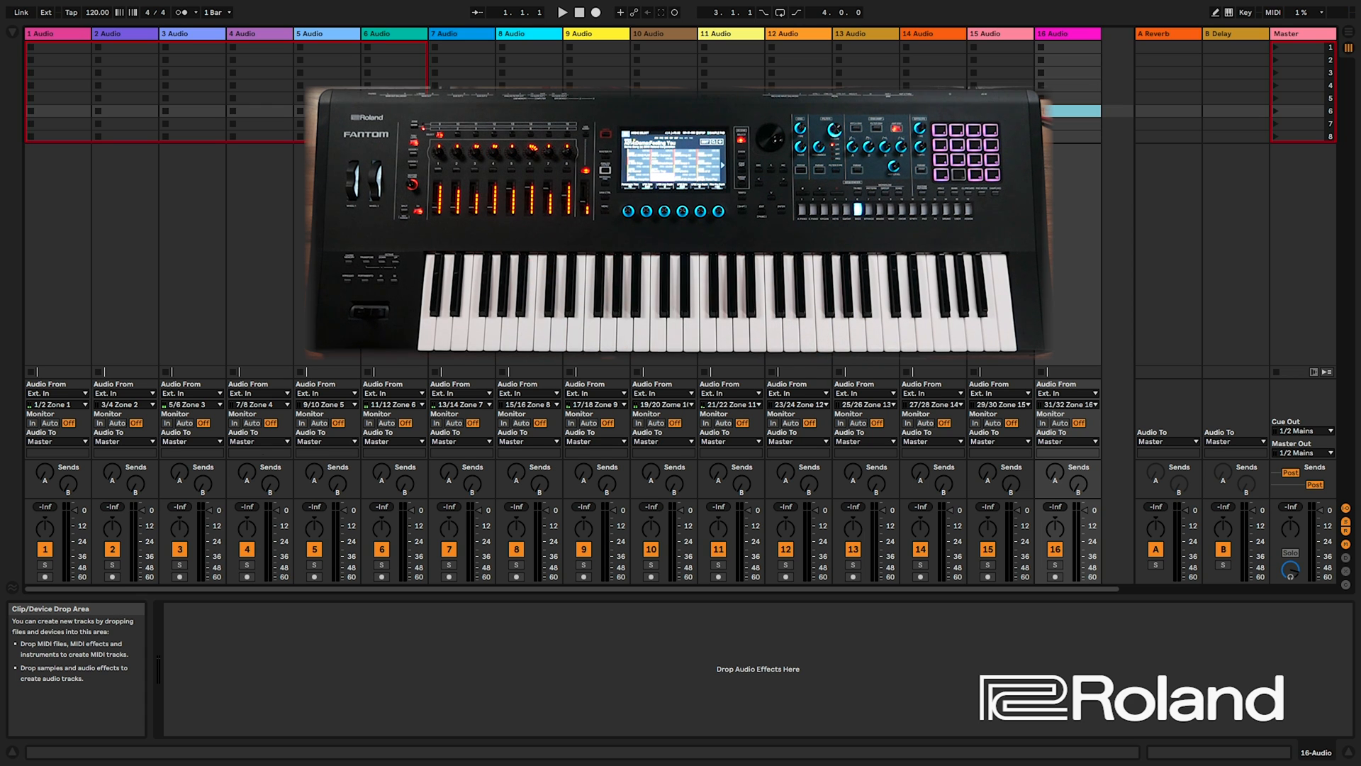
# Arm all sixteen audio tracks for recording via their Arm buttons.
pyautogui.click(46, 577)
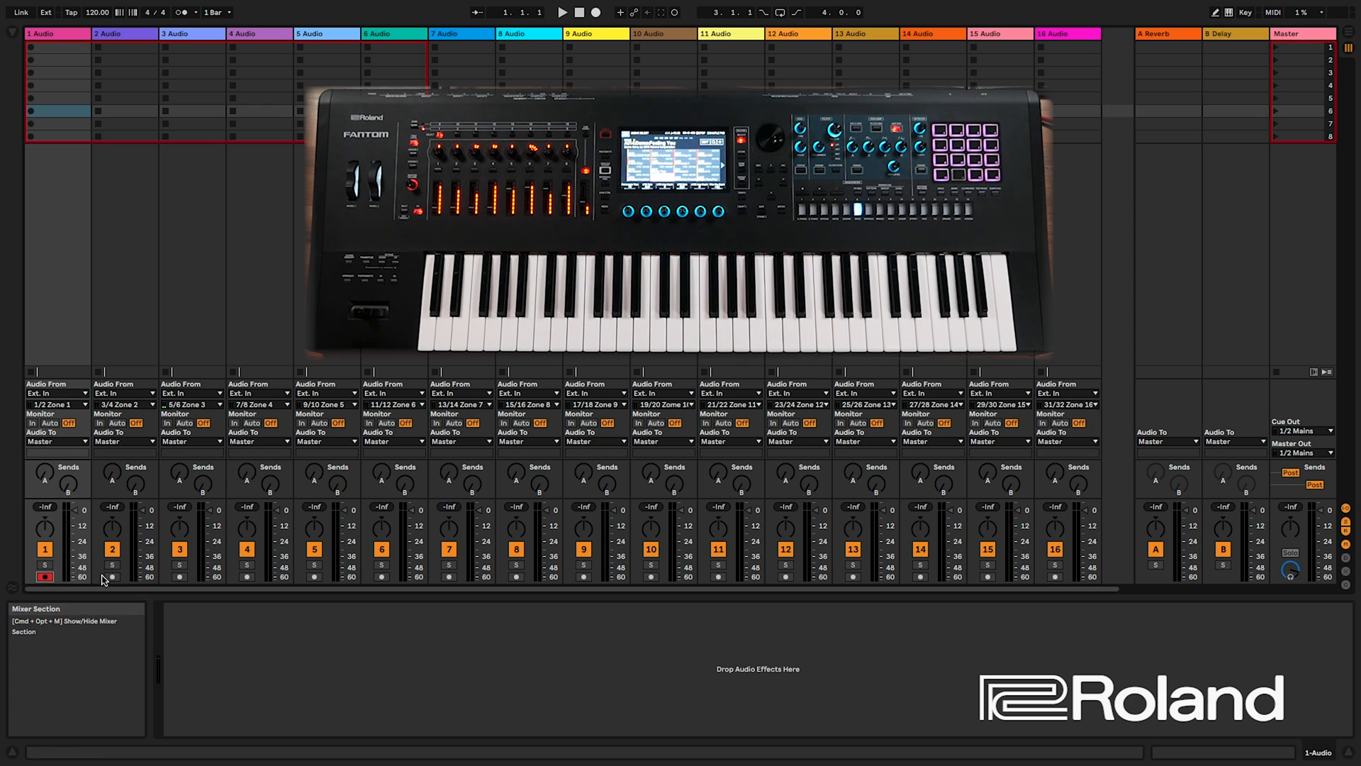
pyautogui.click(110, 578)
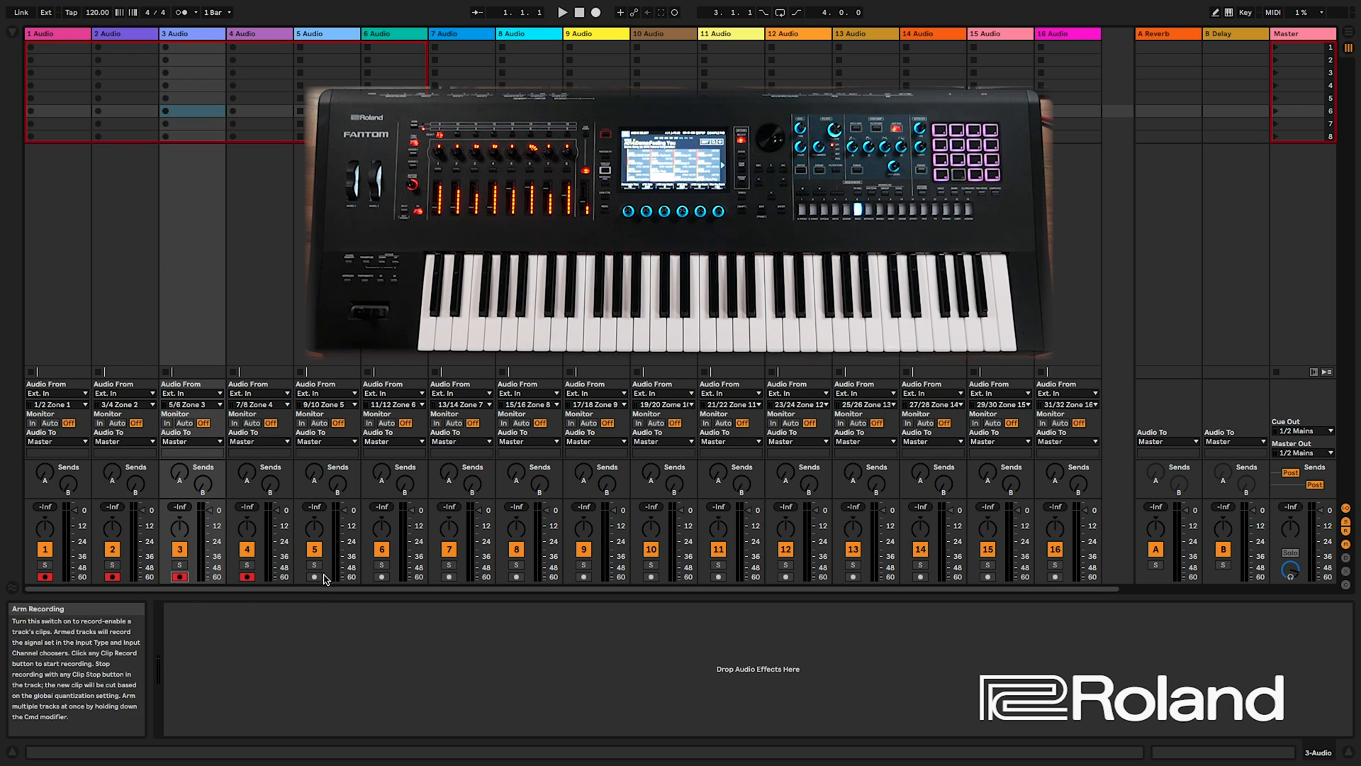
pyautogui.click(381, 577)
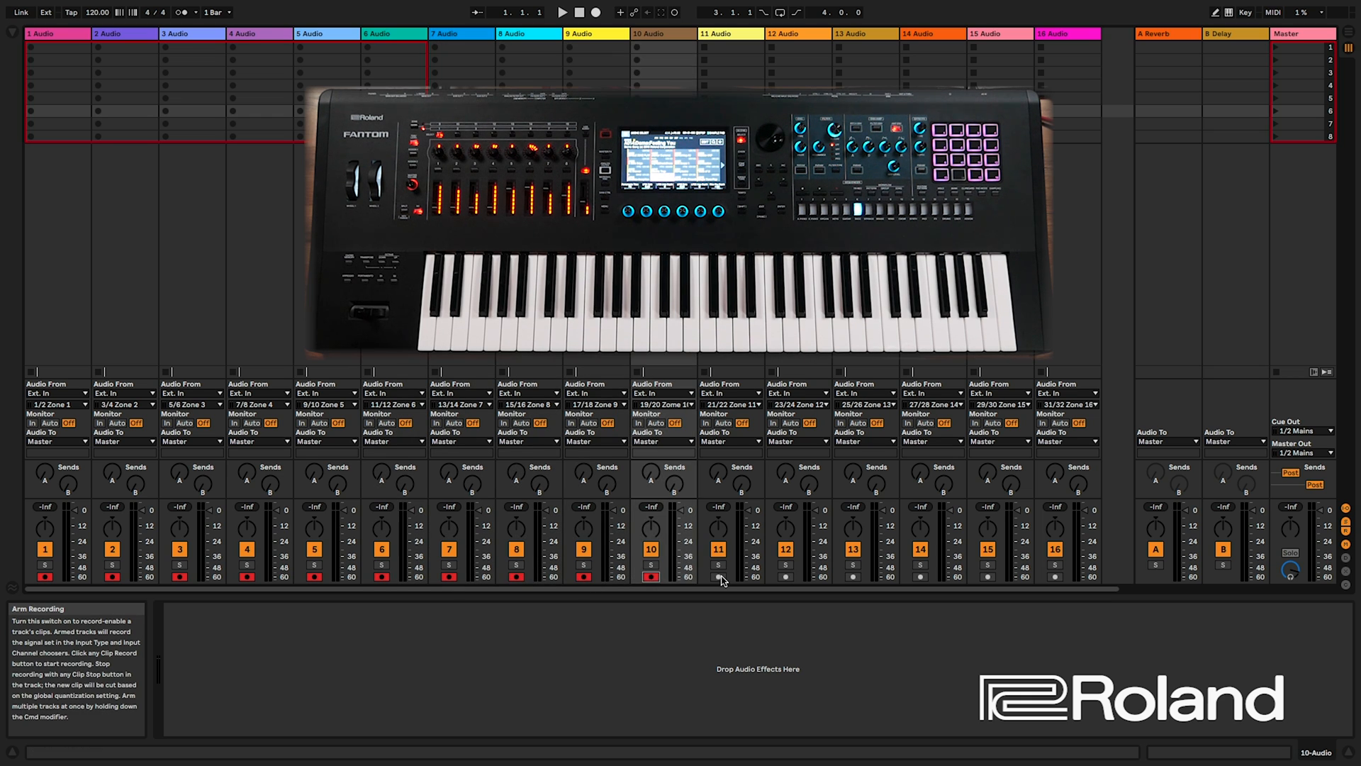
pyautogui.click(784, 577)
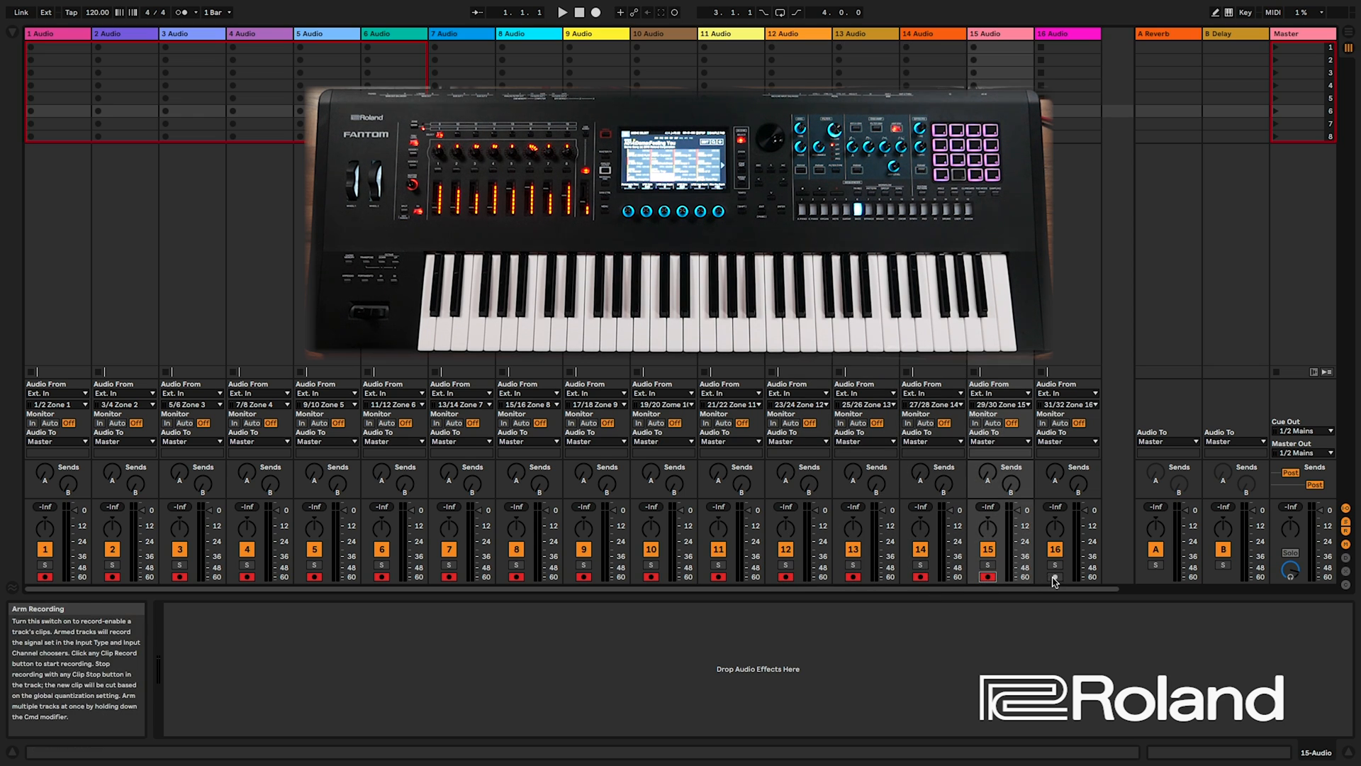
pyautogui.click(1054, 578)
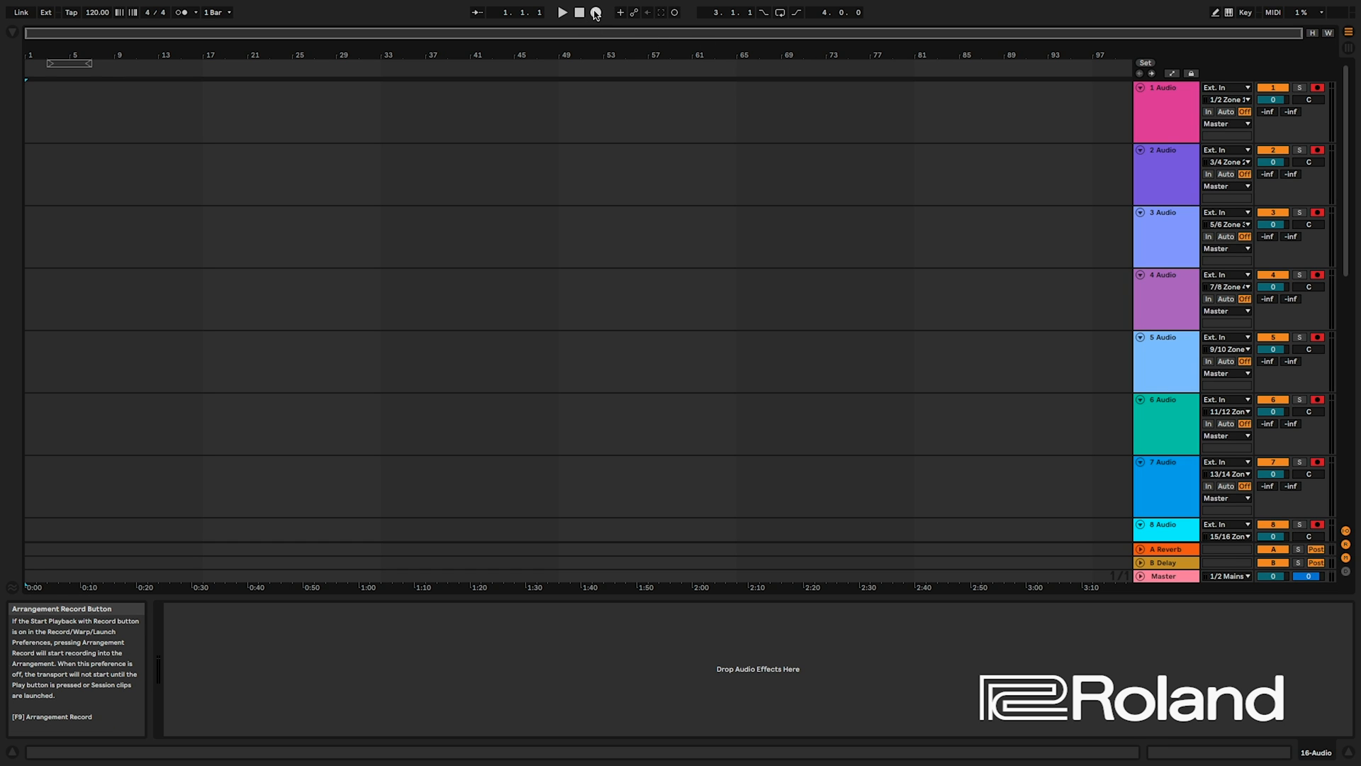
# Record about 17 bars of Fantom audio into the armed tracks with Arrangement Record, then stop.
pyautogui.click(562, 13)
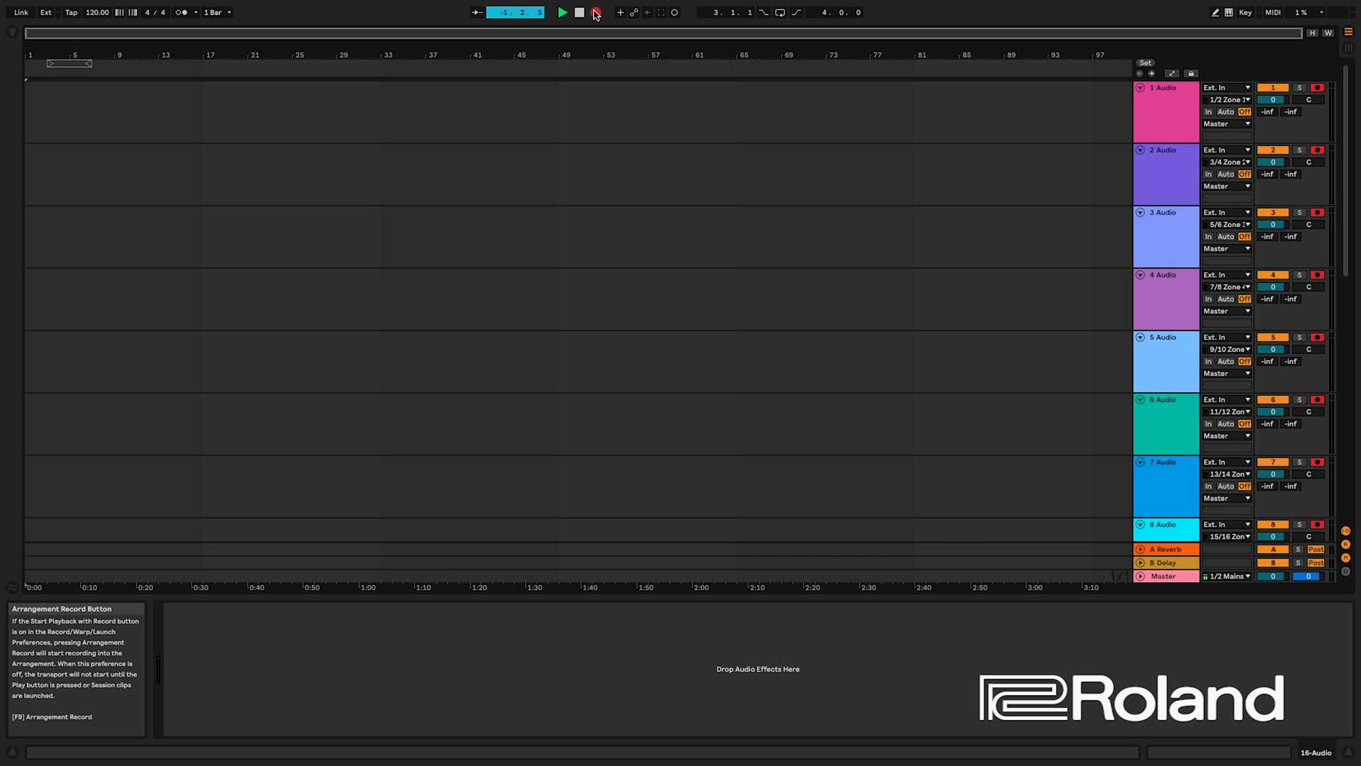
pyautogui.click(561, 13)
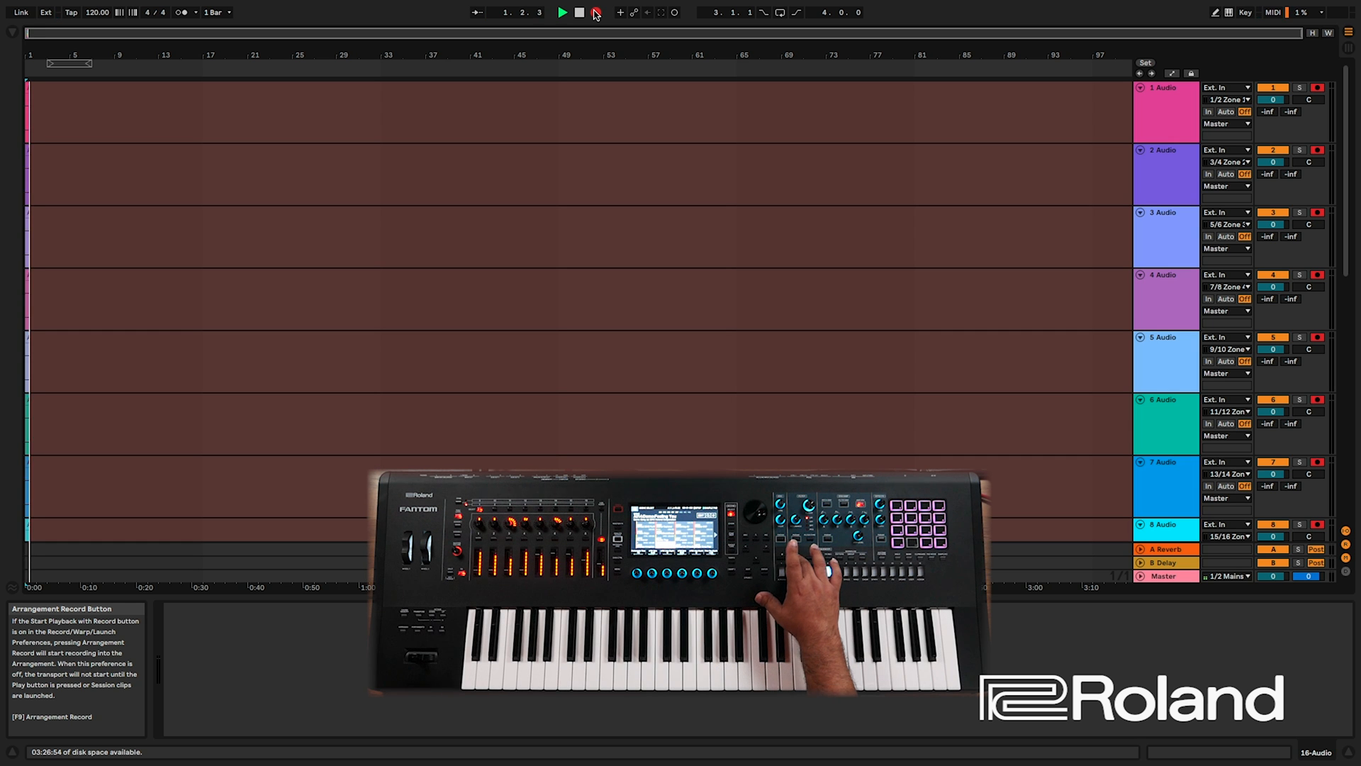
pyautogui.click(562, 12)
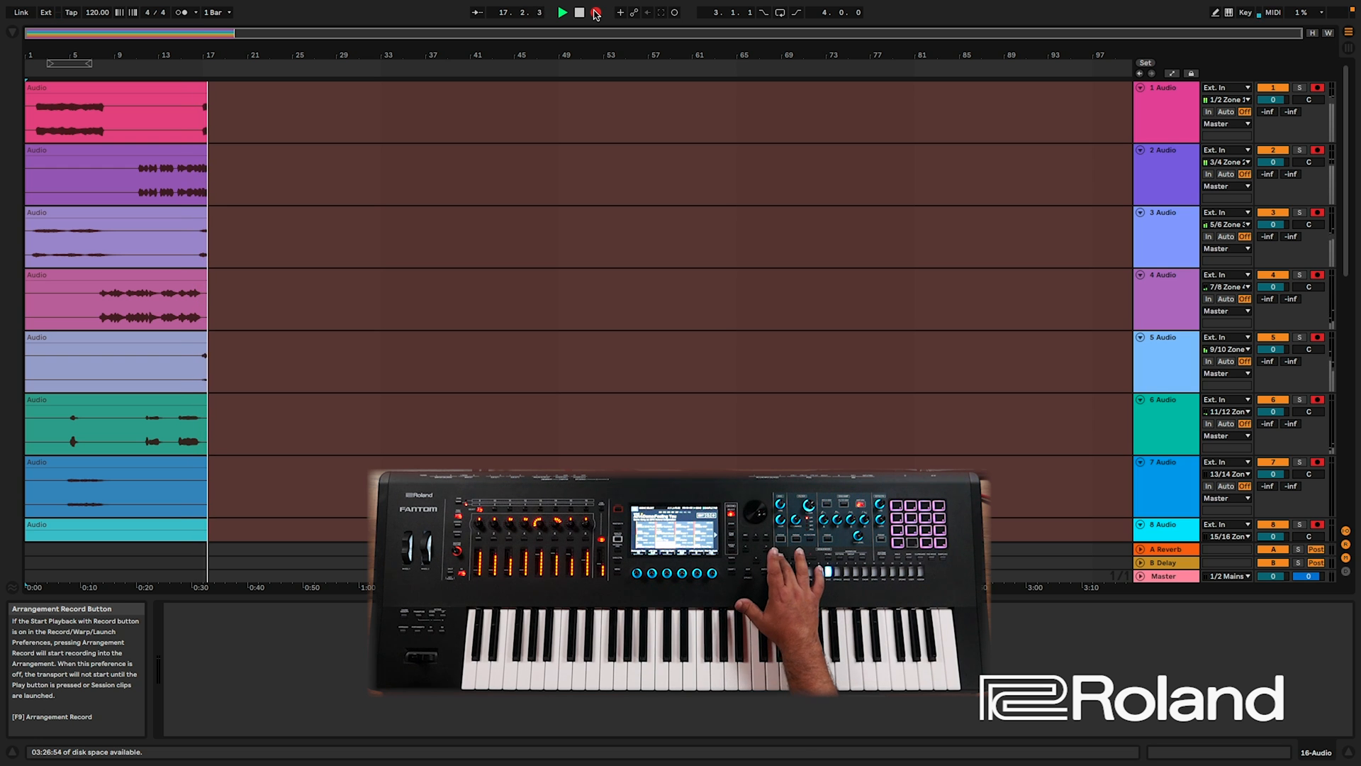
pyautogui.click(561, 12)
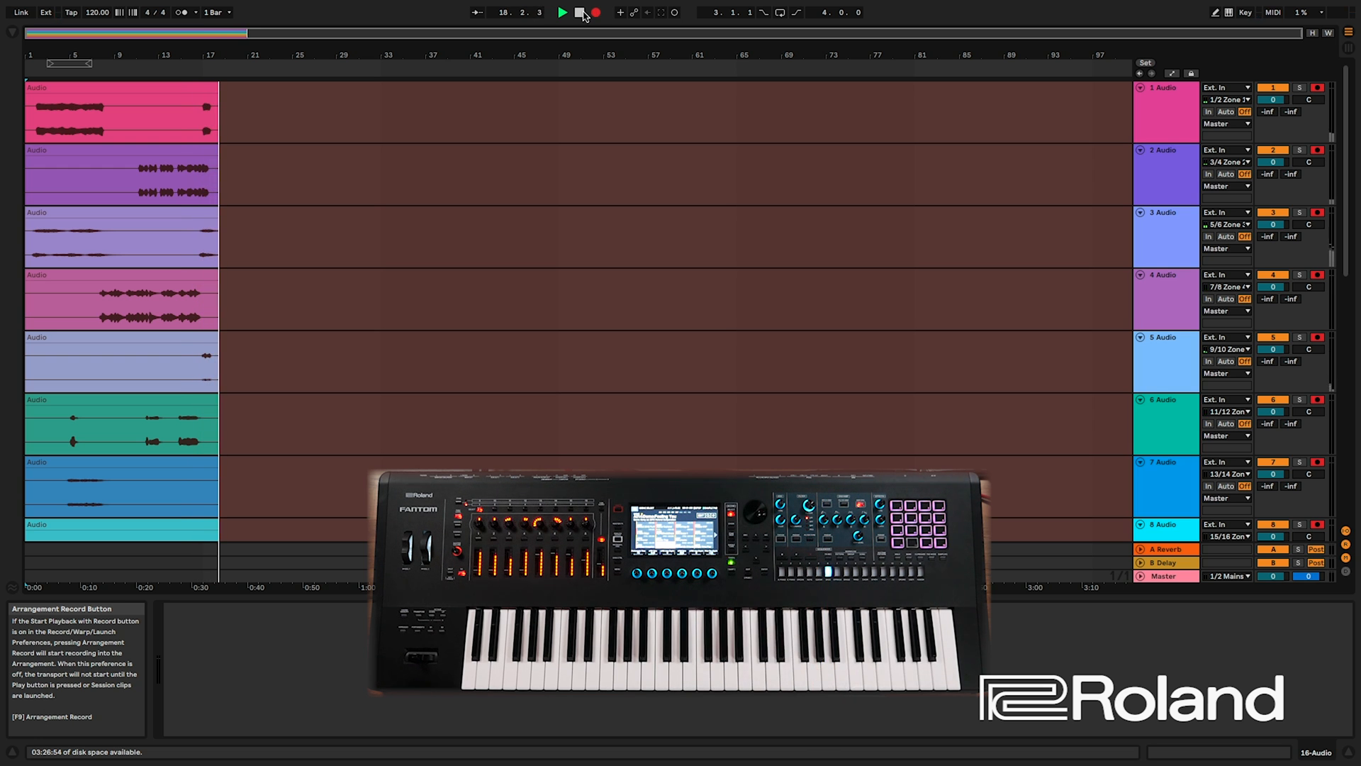
# Stop playback and scroll through the tracks to review the recorded waveforms.
pyautogui.click(561, 13)
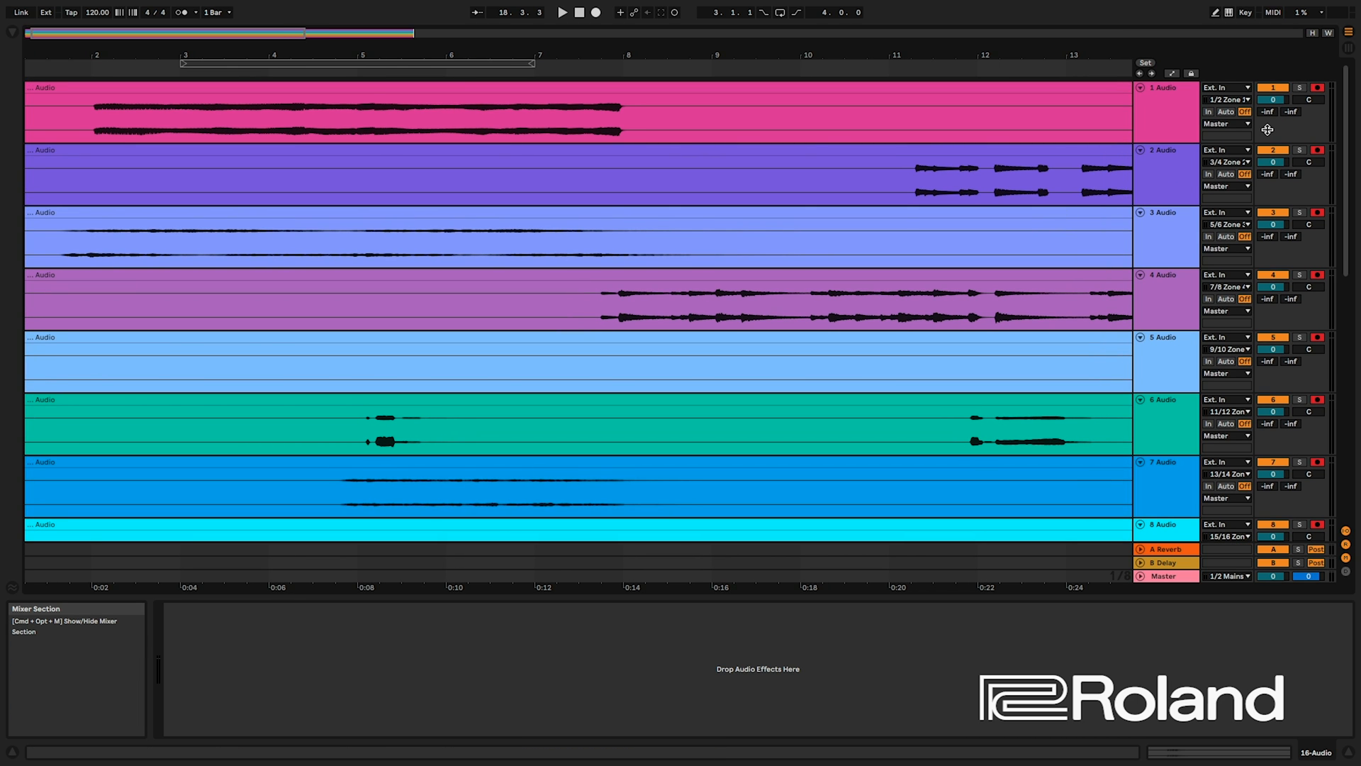
pyautogui.moveTo(1300, 87)
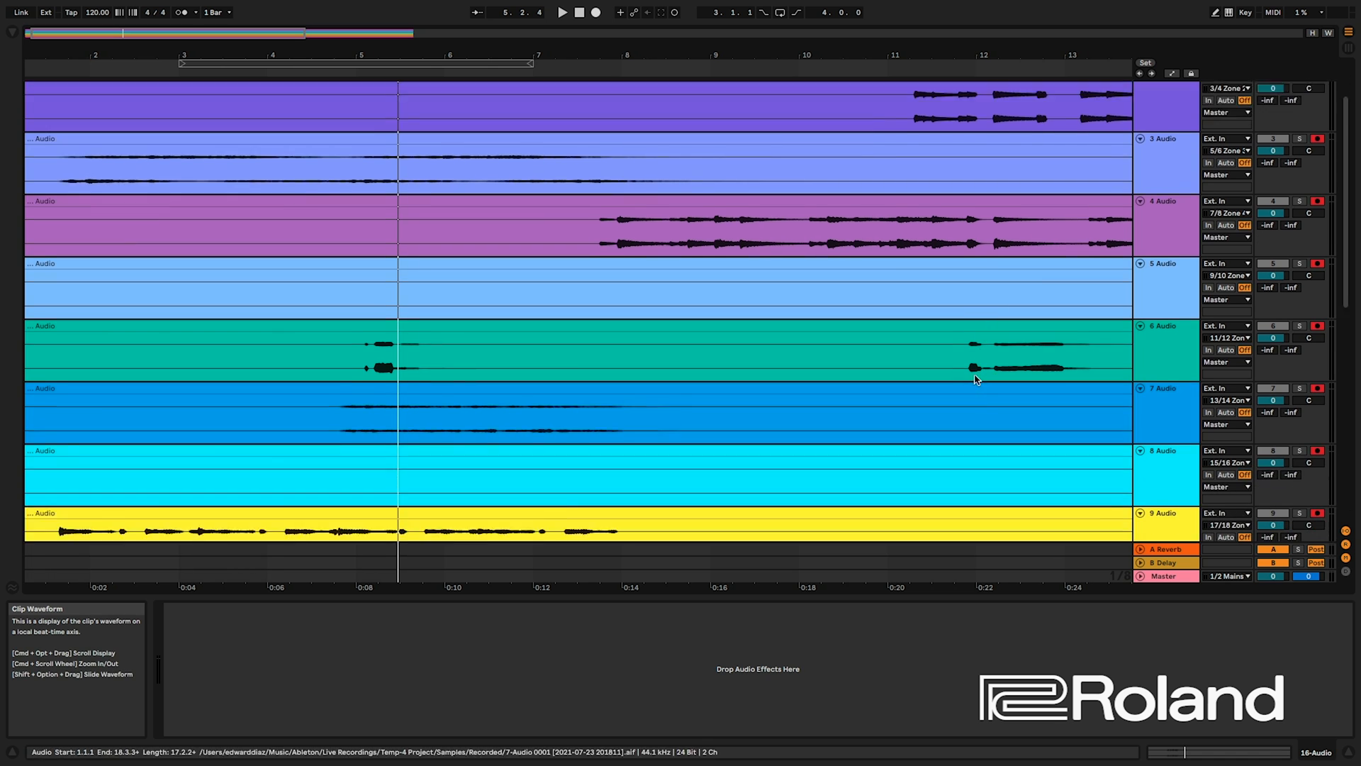
pyautogui.scroll(-3)
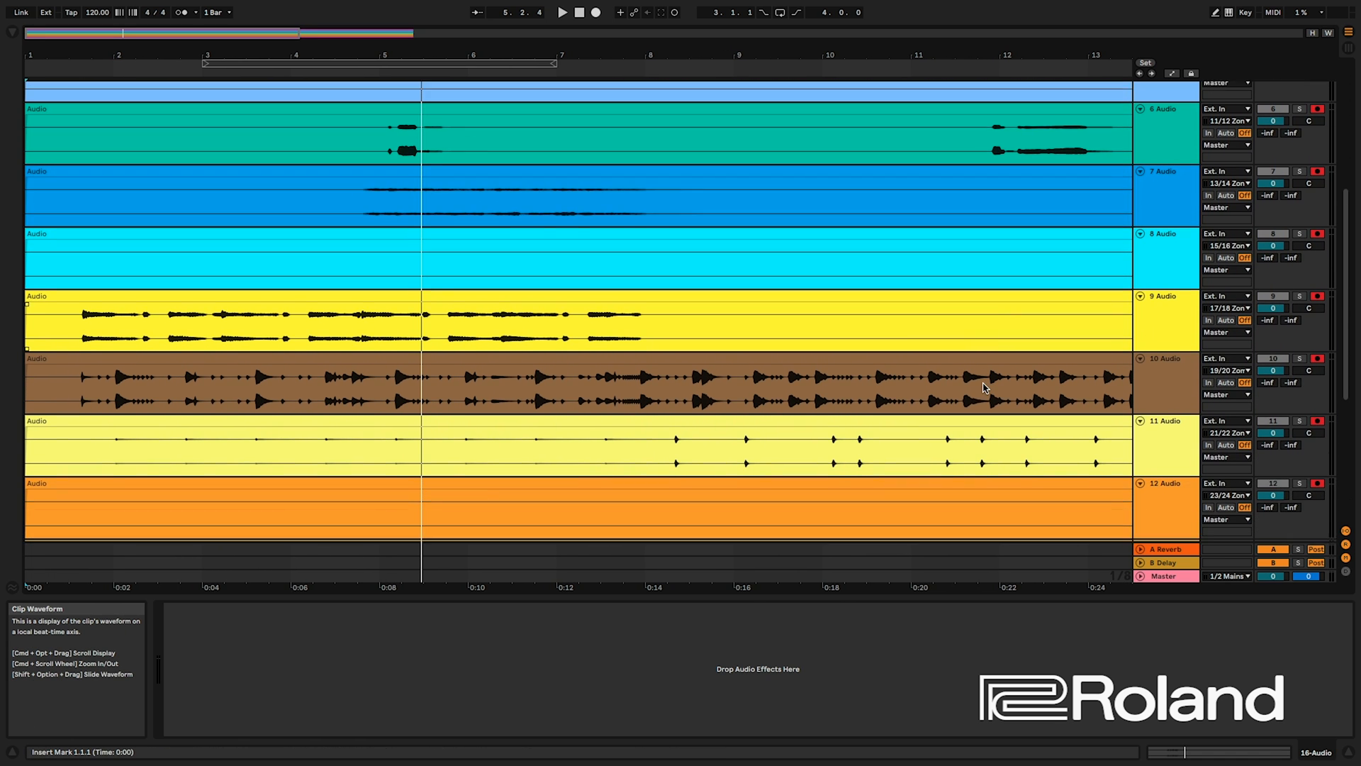